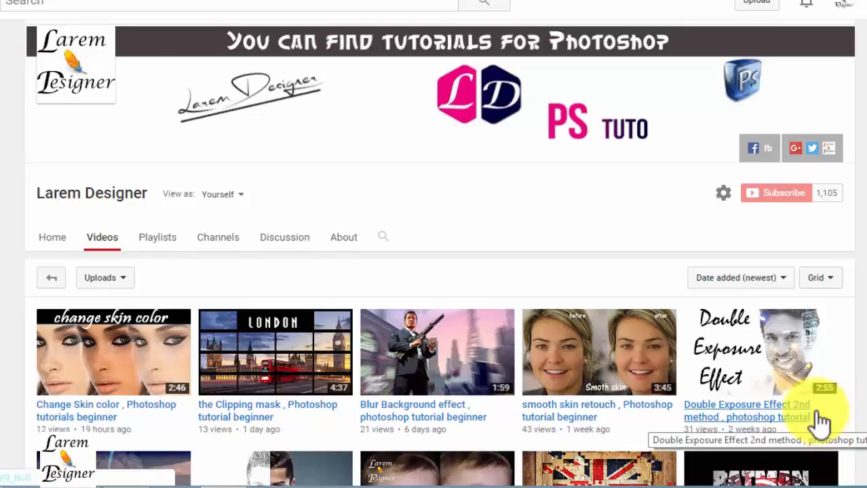
mouse_move(745, 357)
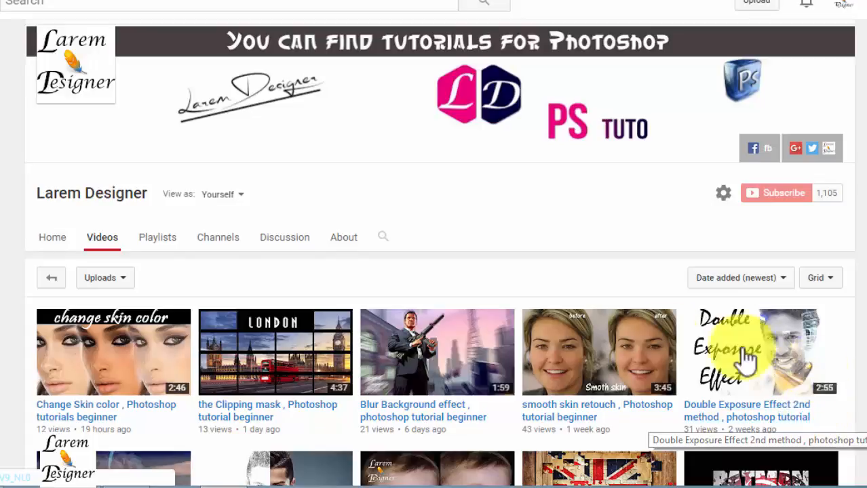
- Fill the blank background with a white-centre to light-grey radial gradient
scroll("down", 3)
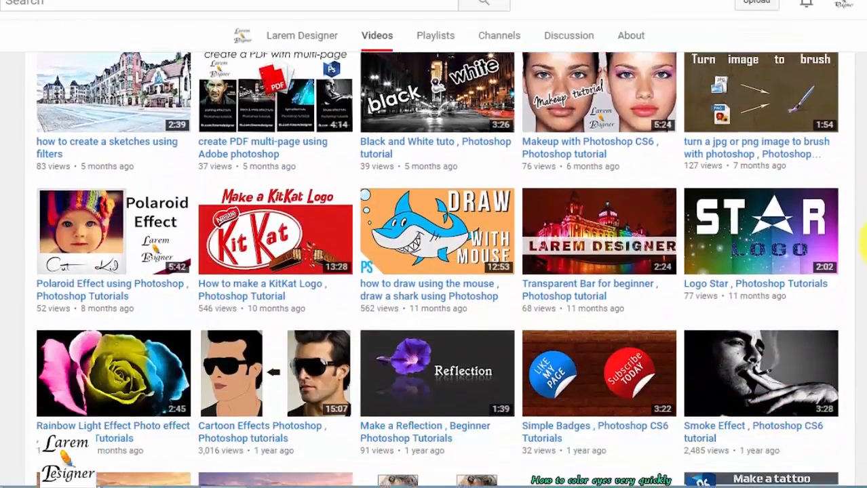
scroll("down", 3)
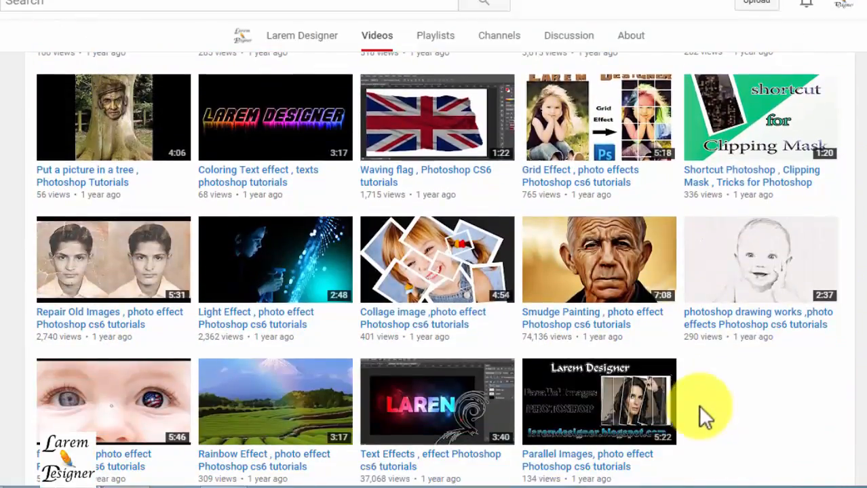
mouse_move(217, 464)
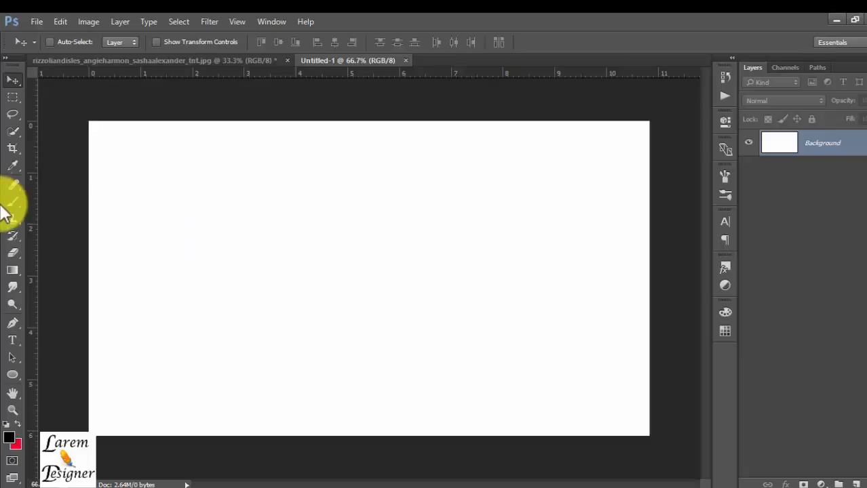
mouse_move(12, 407)
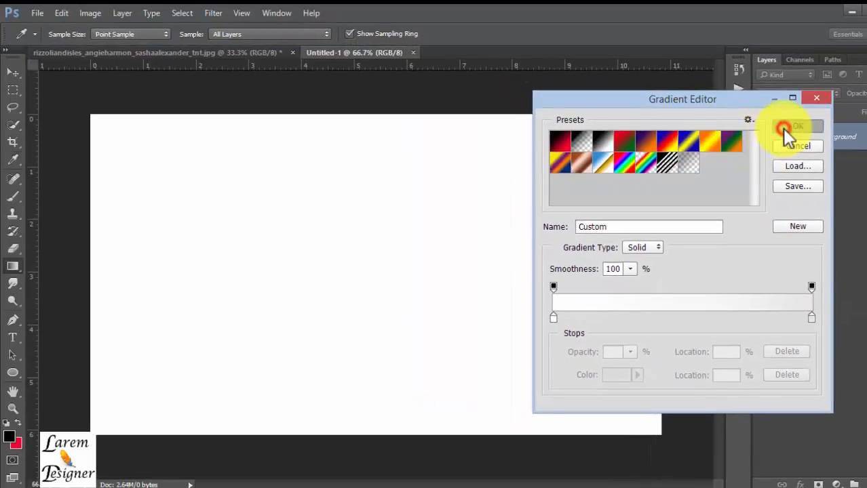
left_click(797, 127)
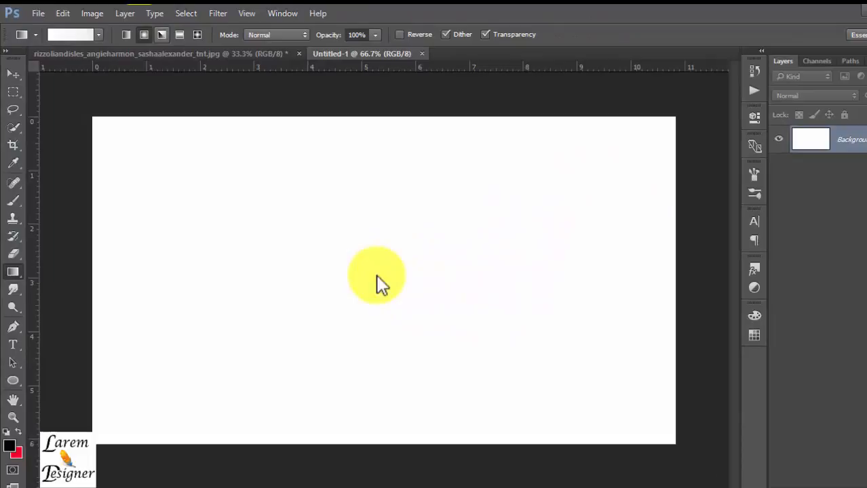
left_click_drag(379, 276, 675, 121)
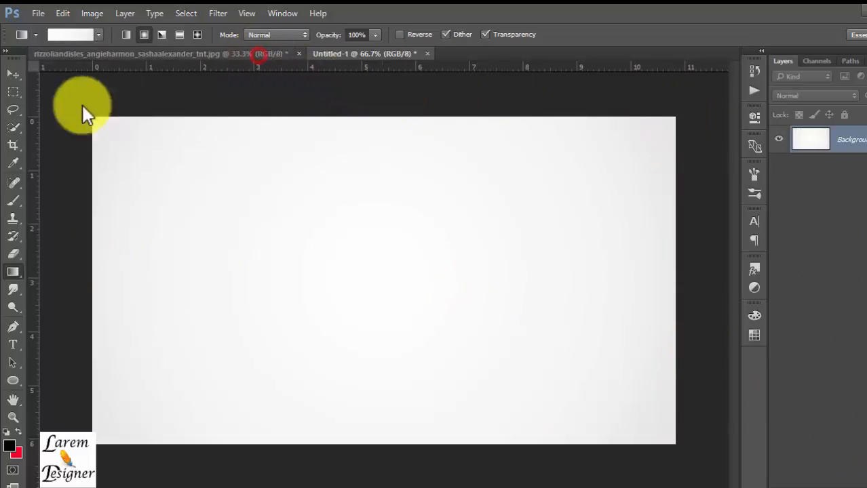
- Duplicate the women's photo layer and apply a Threshold level tuned for clear faces
key("ctrl+j")
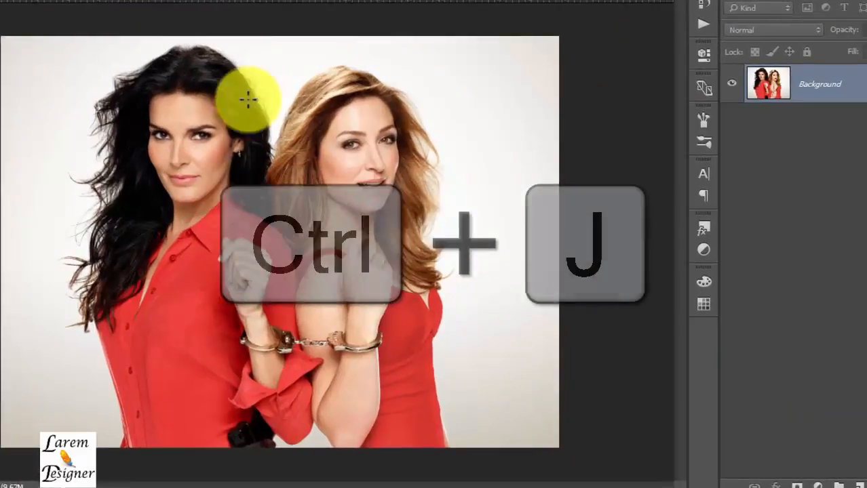
key("ctrl+j")
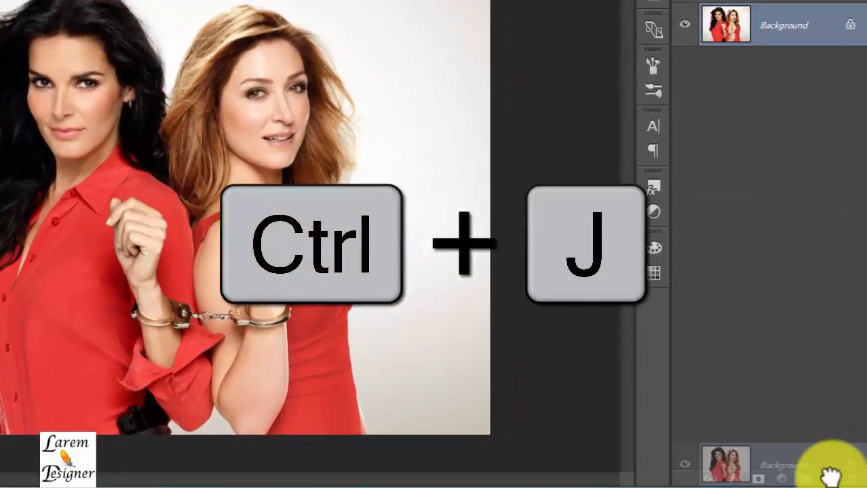
key("ctrl+j")
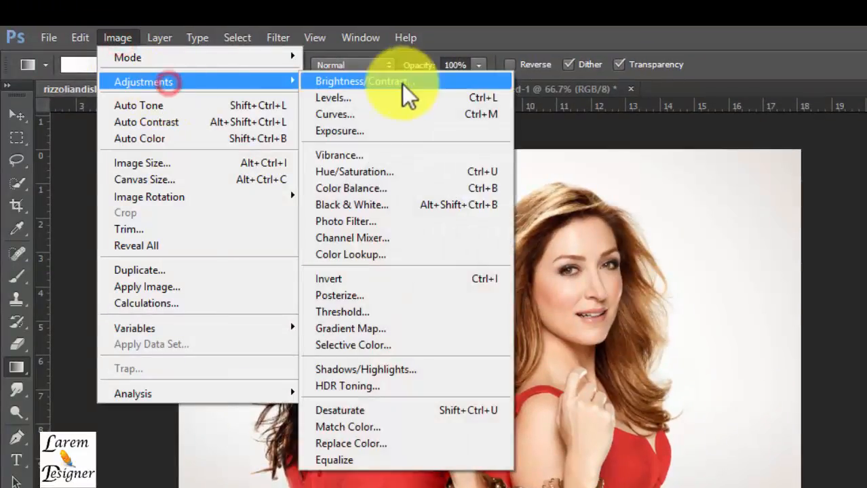
mouse_move(359, 312)
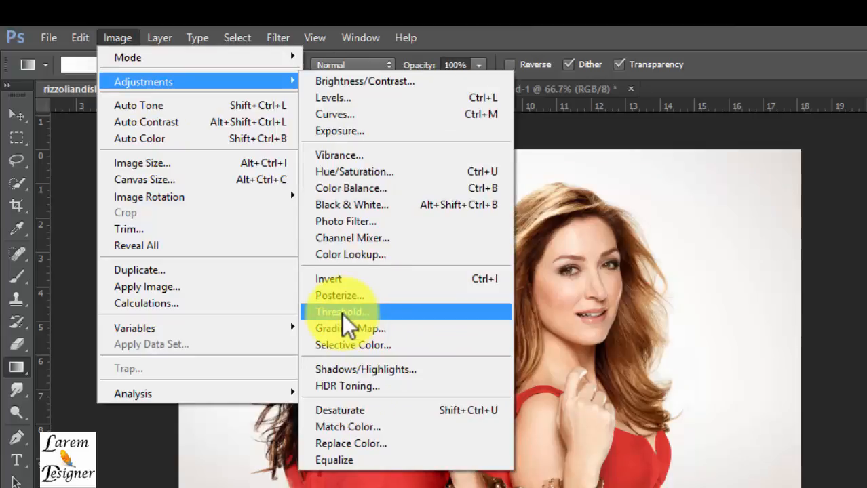
left_click(342, 312)
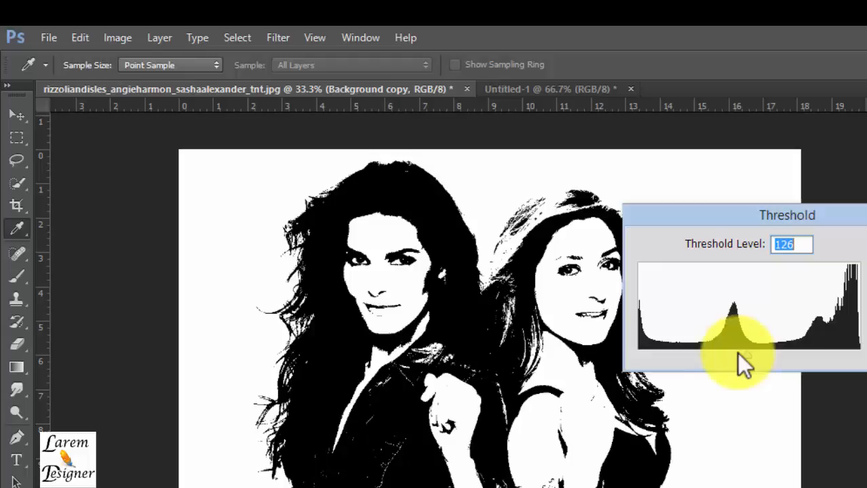
left_click_drag(740, 356, 796, 356)
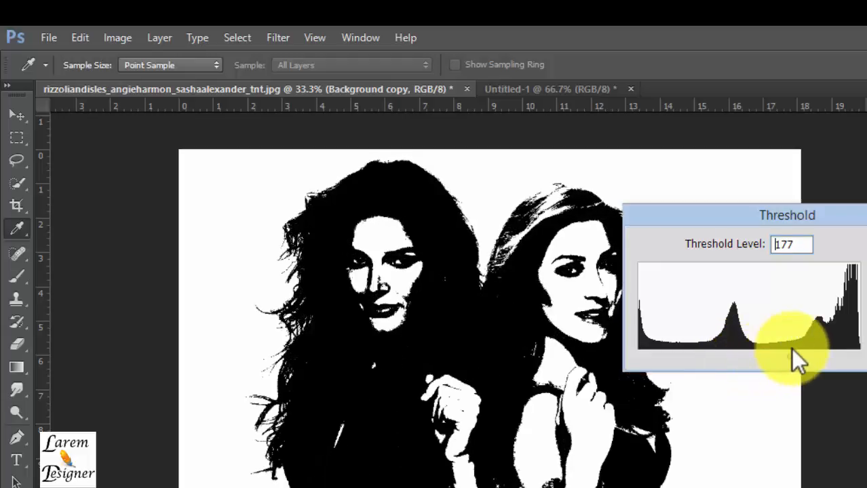
left_click_drag(797, 352, 756, 360)
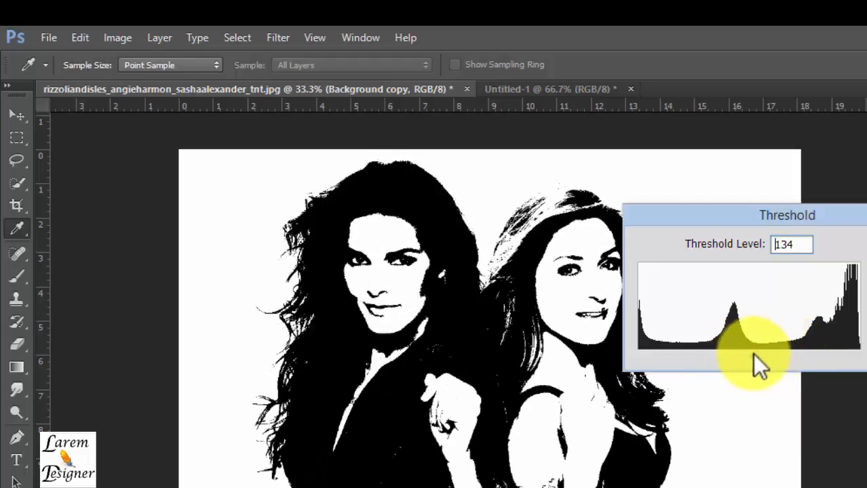
left_click_drag(757, 352, 743, 360)
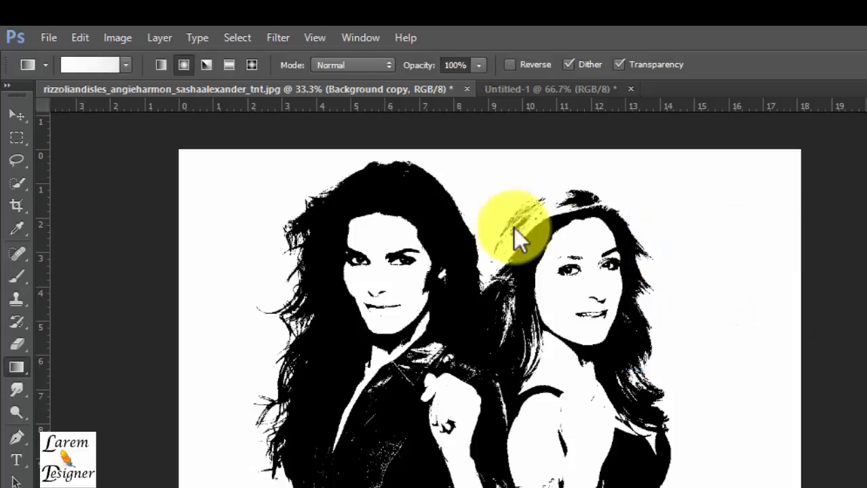
- Move the threshold image into Untitled-1 and begin scaling it down with Ctrl+T
left_click(17, 114)
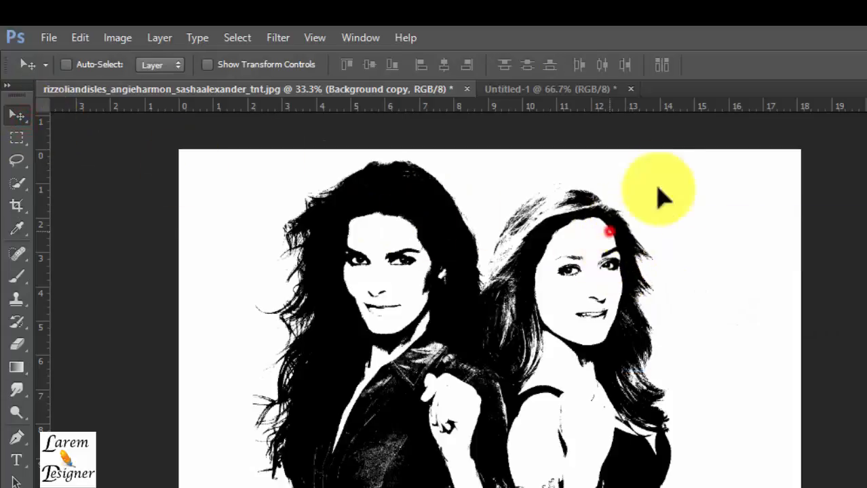
left_click(529, 89)
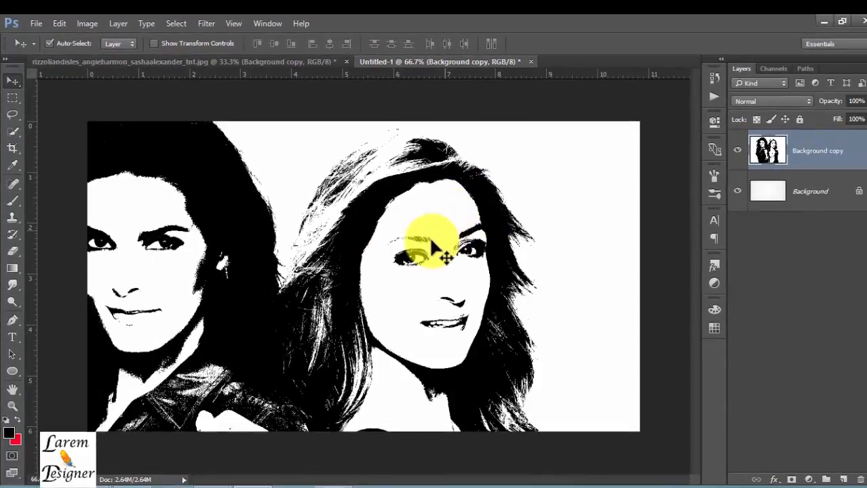
key("ctrl+t")
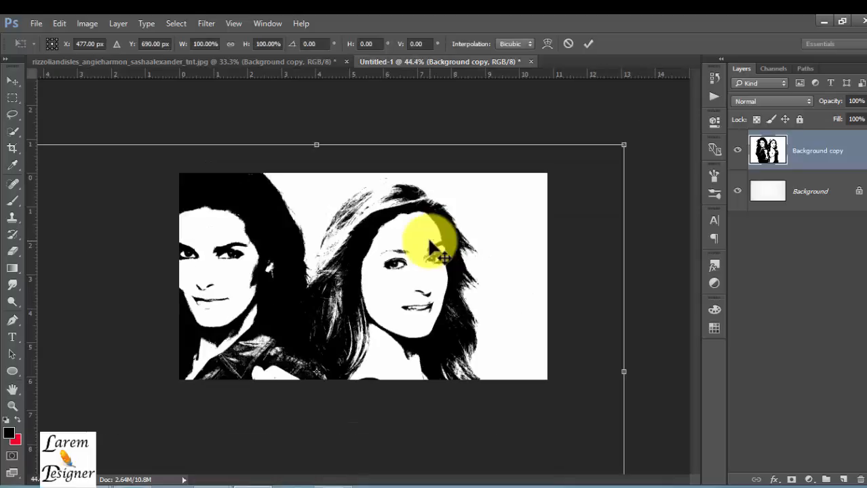
mouse_move(624, 145)
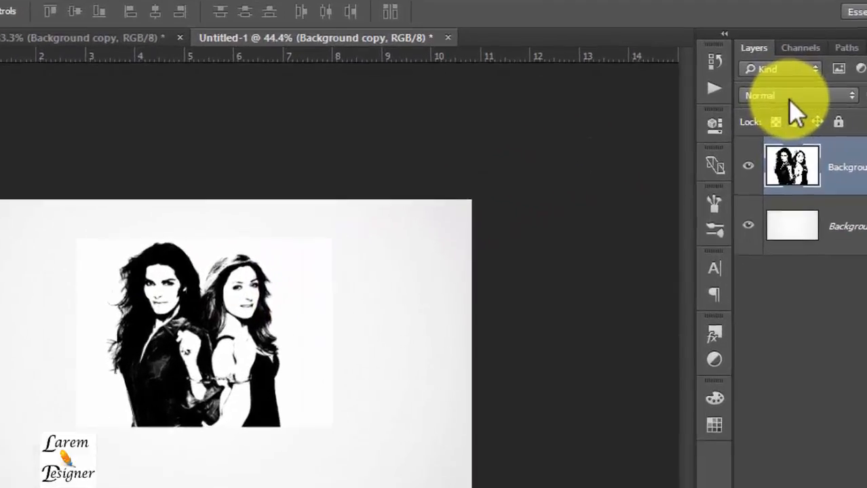
- Set the threshold image layer to Multiply blending so its white box disappears
left_click(797, 95)
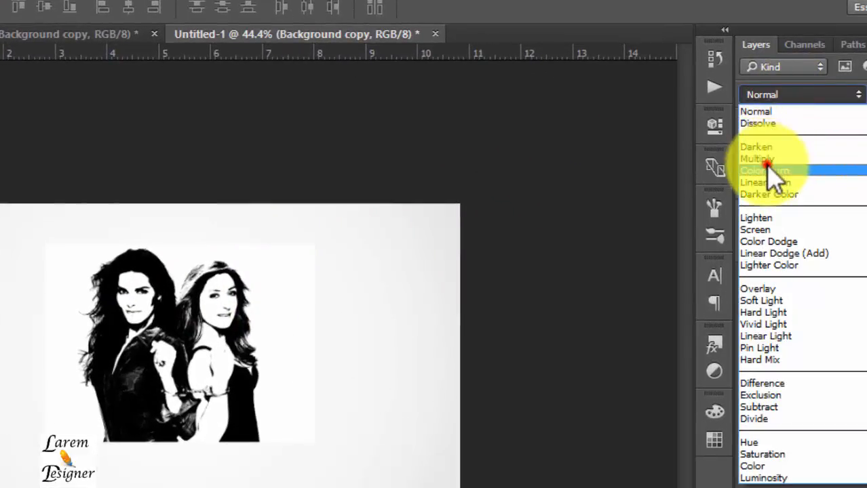
left_click(756, 159)
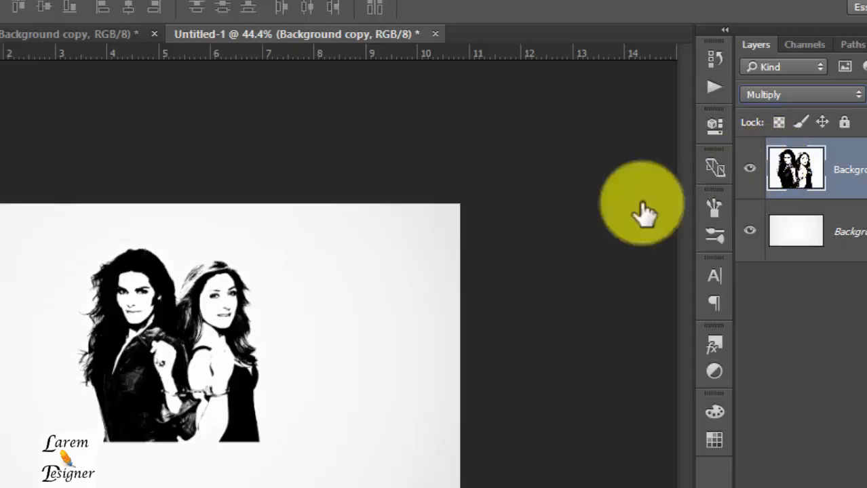
left_click(800, 94)
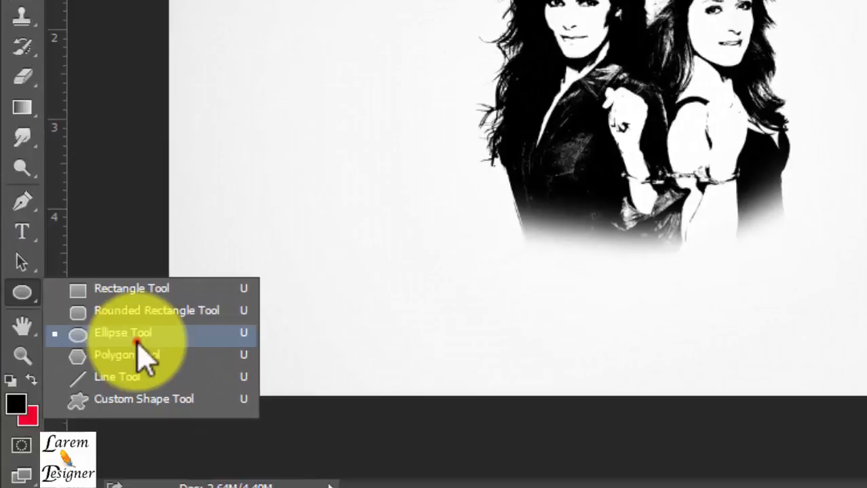
- Draw a circle around the two women with no fill and a black outline
left_click(122, 332)
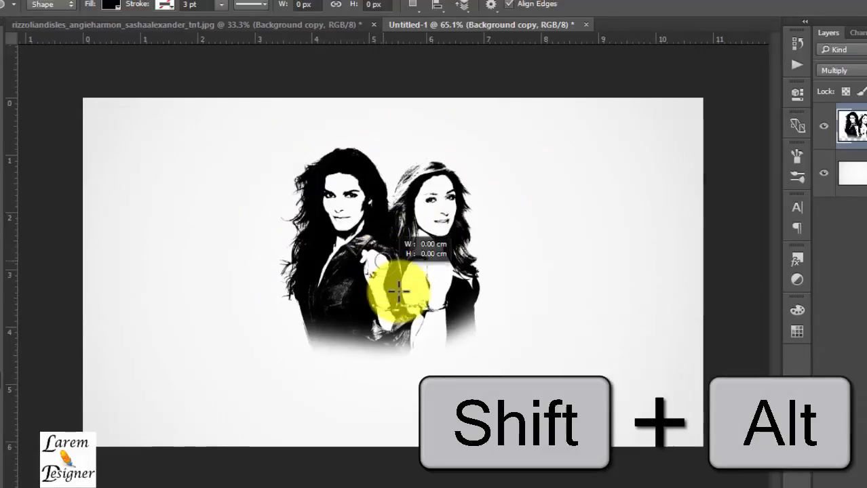
left_click_drag(393, 292, 583, 373)
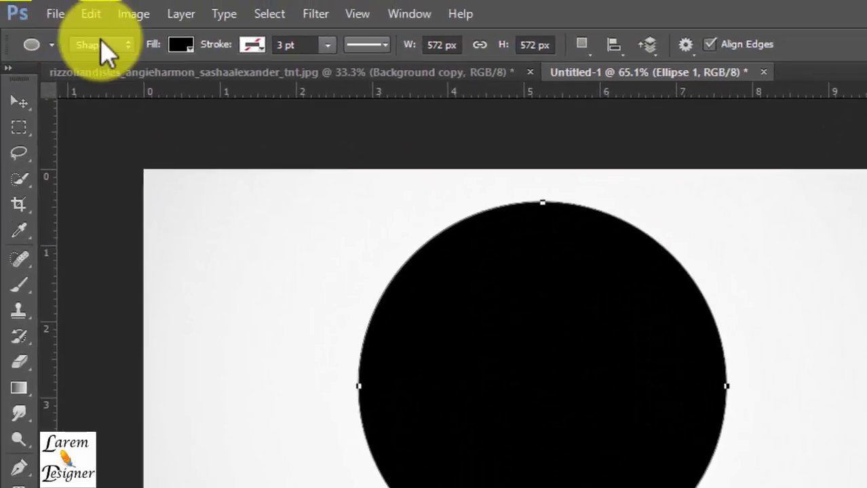
left_click(180, 44)
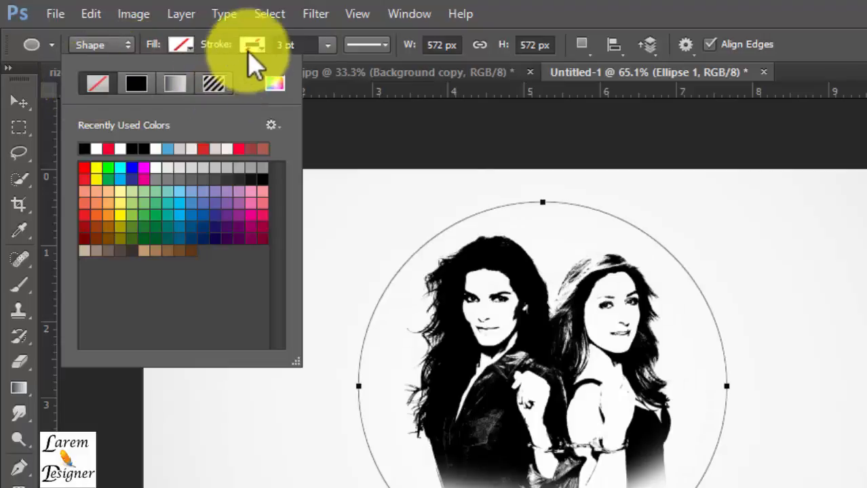
left_click(253, 45)
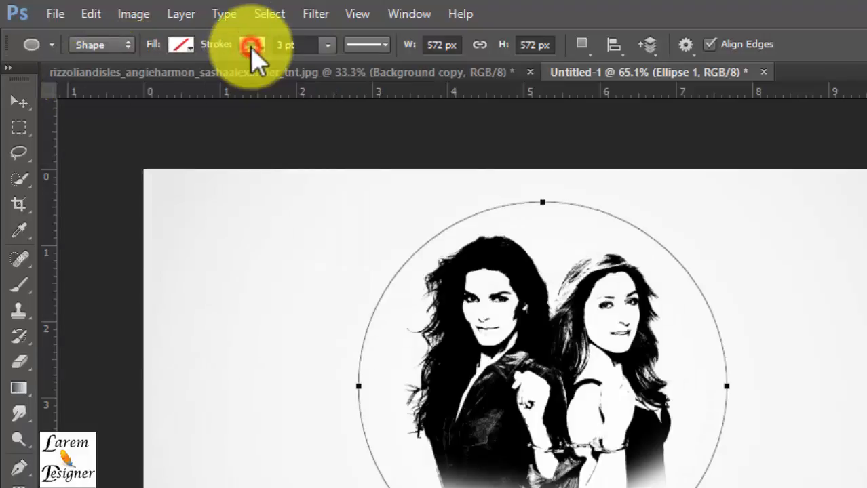
left_click(251, 45)
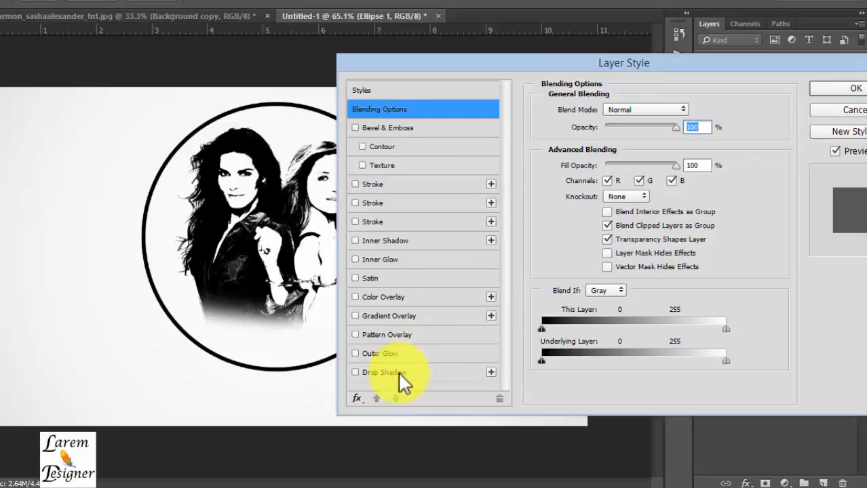
- Enable a drop shadow on the circle frame with its angle at -140°
left_click(381, 372)
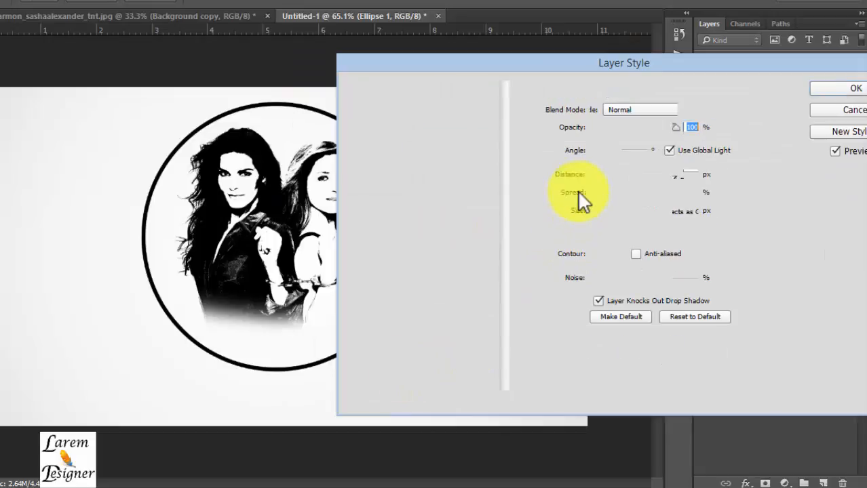
left_click(383, 372)
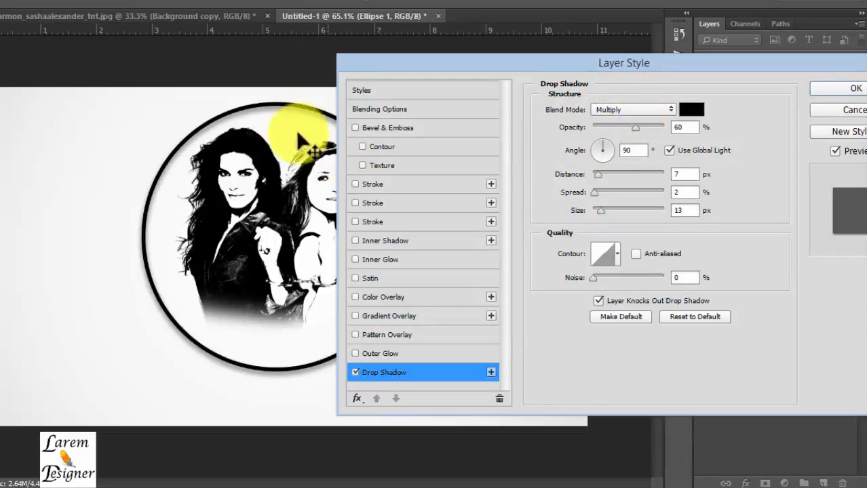
left_click_drag(602, 150, 597, 156)
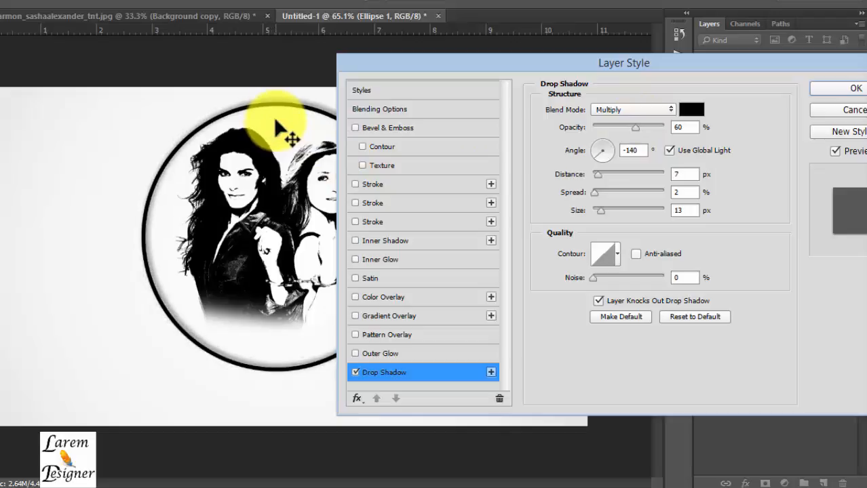
mouse_move(602, 150)
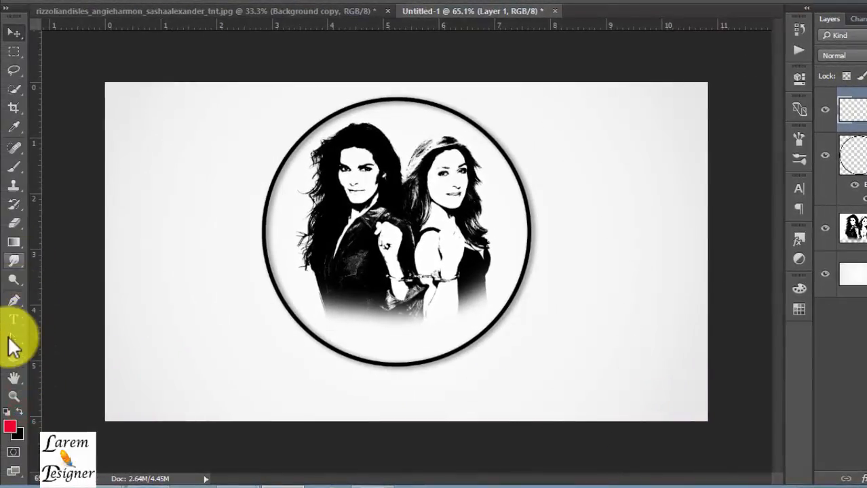
mouse_move(15, 168)
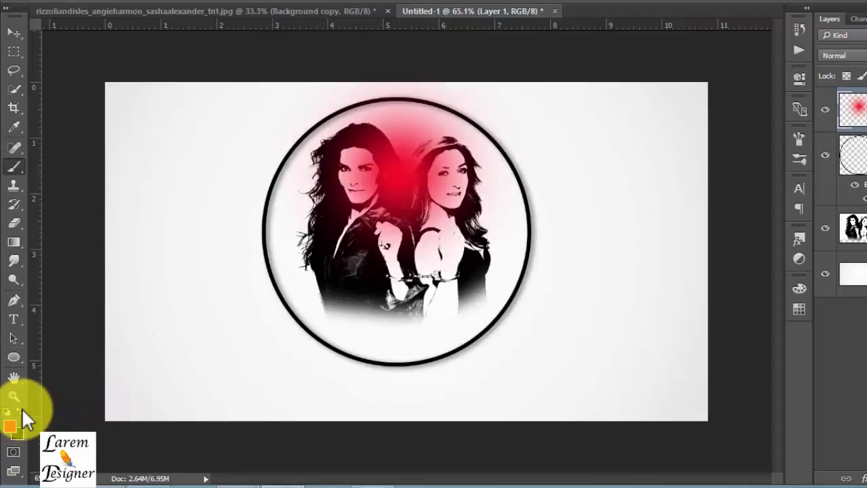
- Pick white as the foreground colour for the glow's highlight
left_click(10, 428)
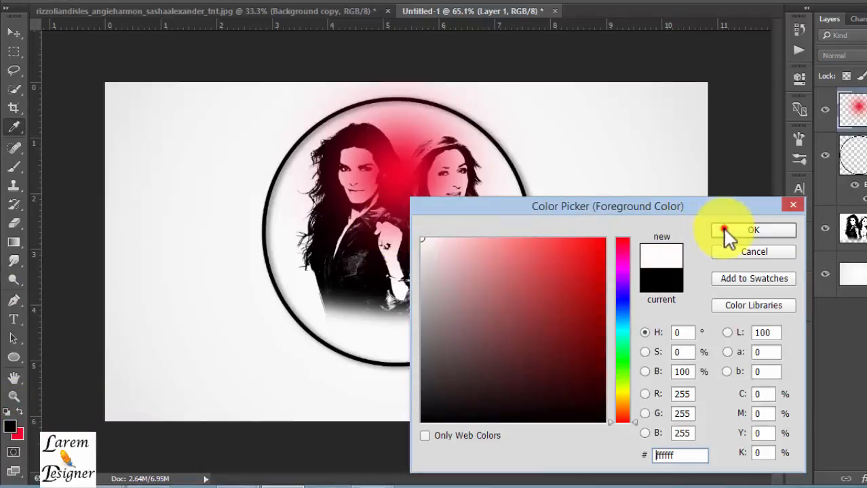
left_click(753, 229)
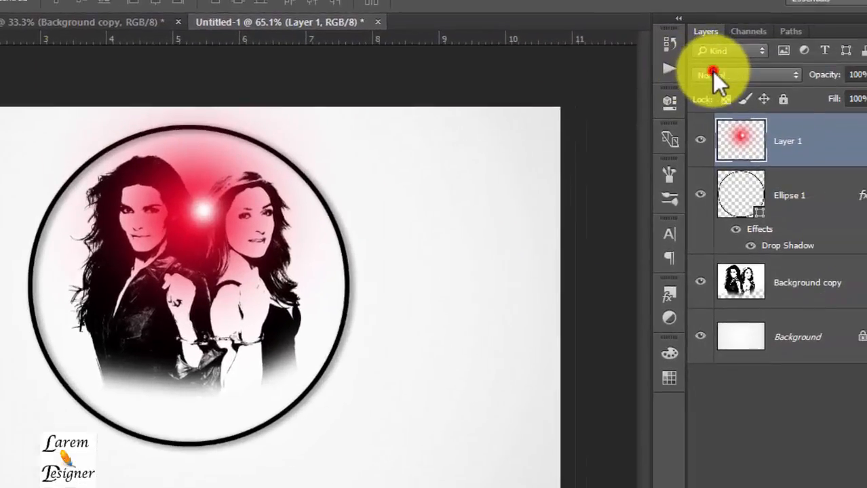
- Switch the glow layer to Screen blending and shift it between the heads
left_click(743, 74)
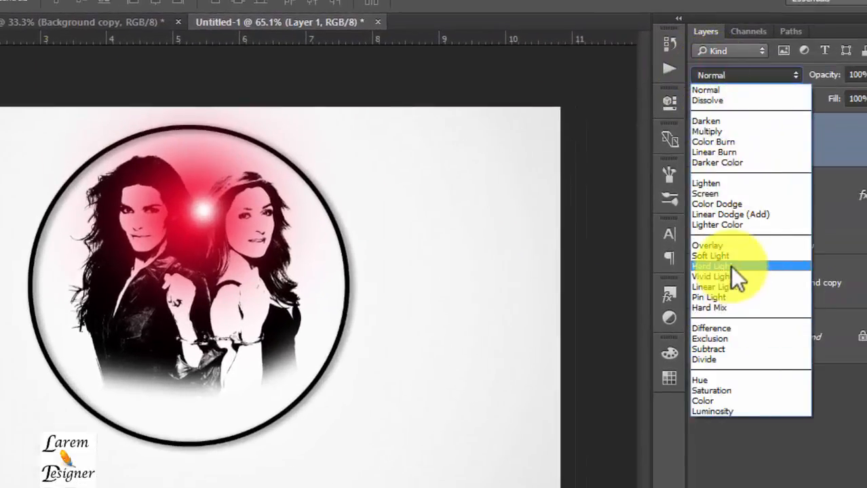
left_click(705, 193)
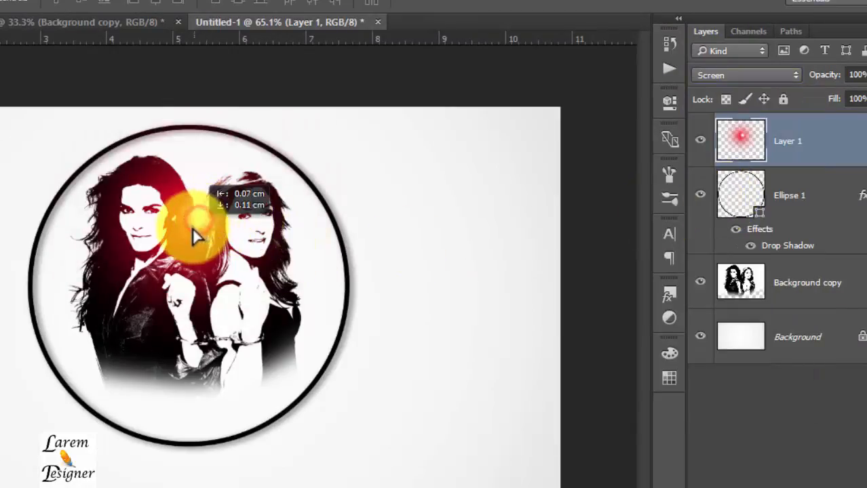
left_click_drag(197, 234, 204, 224)
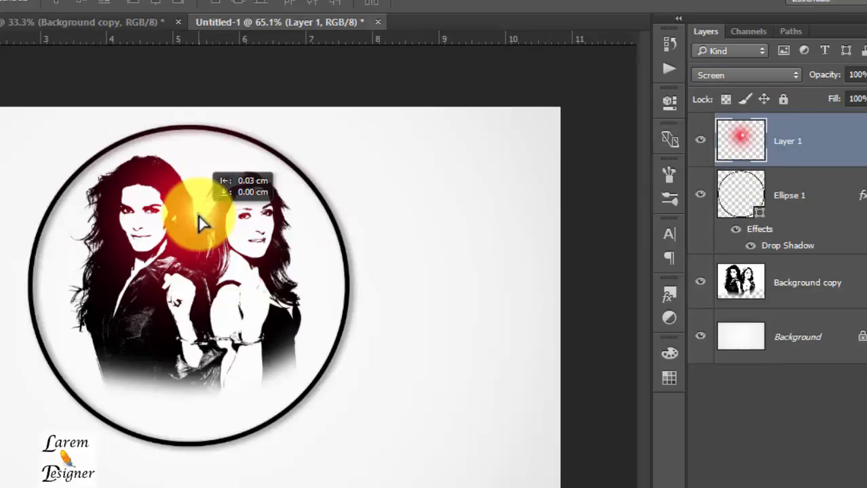
left_click_drag(204, 224, 272, 217)
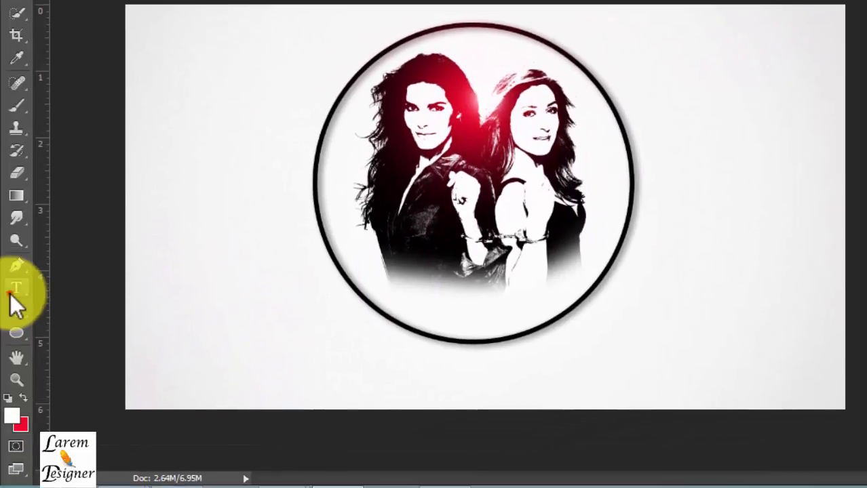
- Type 'Rizzoli & Isles' below the circle and warp it with an Arc style
left_click(16, 288)
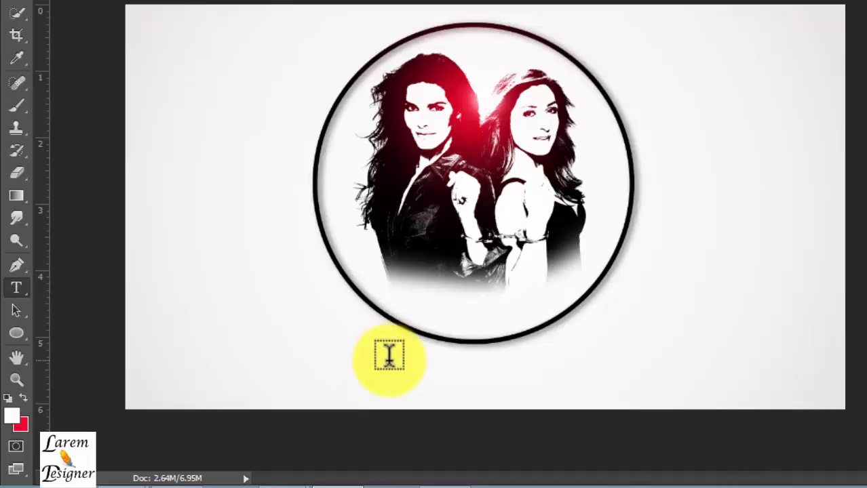
left_click(388, 357)
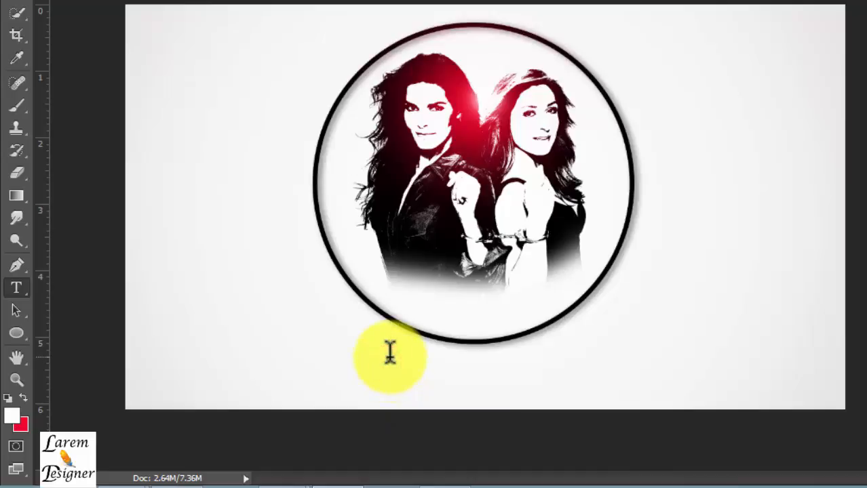
left_click(388, 350)
type("Rizzoli & Isles")
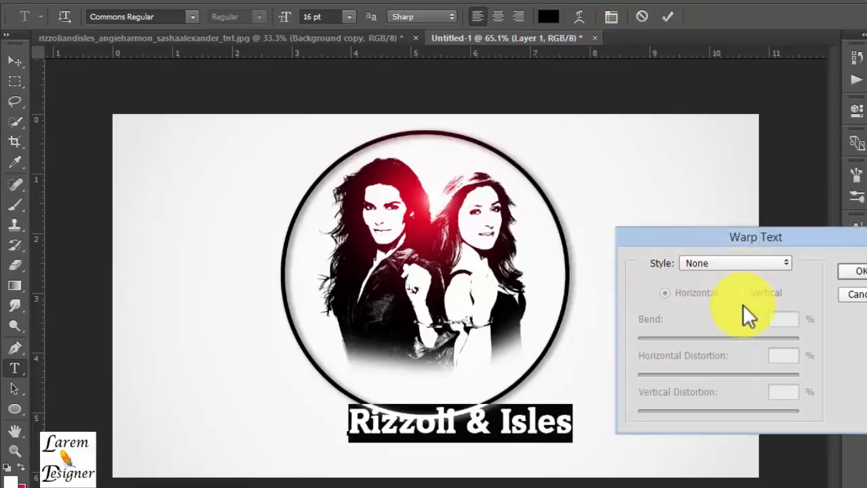
left_click(733, 263)
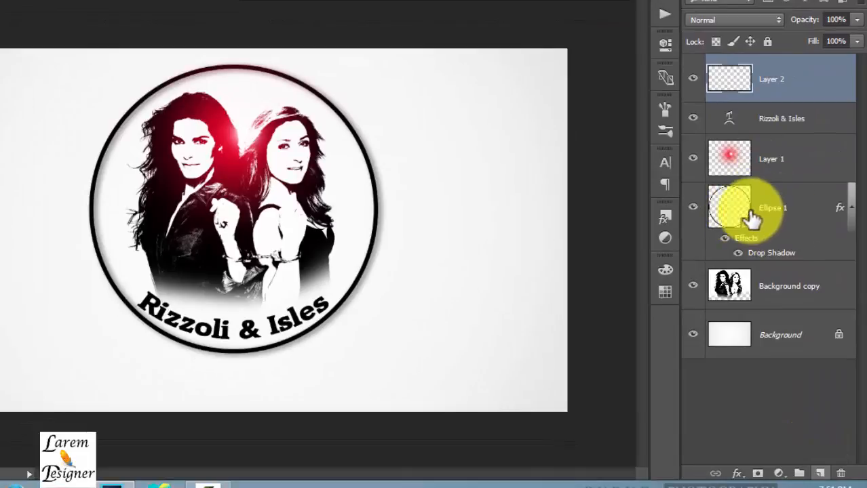
- Load the Ellipse 1 shape as a selection and paint red along its inner edge
left_click(773, 207)
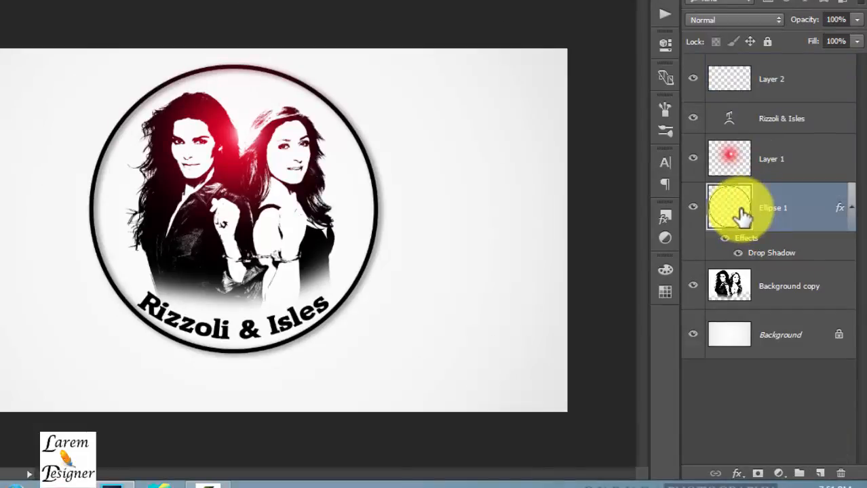
left_click(730, 208)
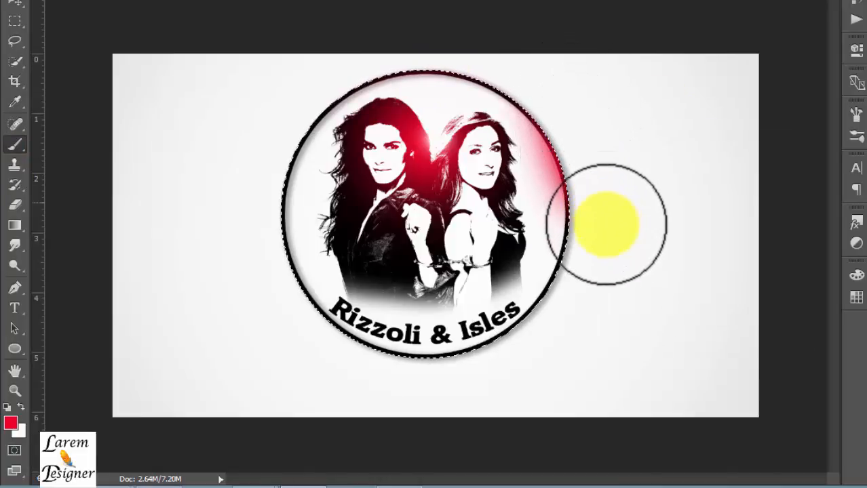
left_click_drag(607, 224, 248, 295)
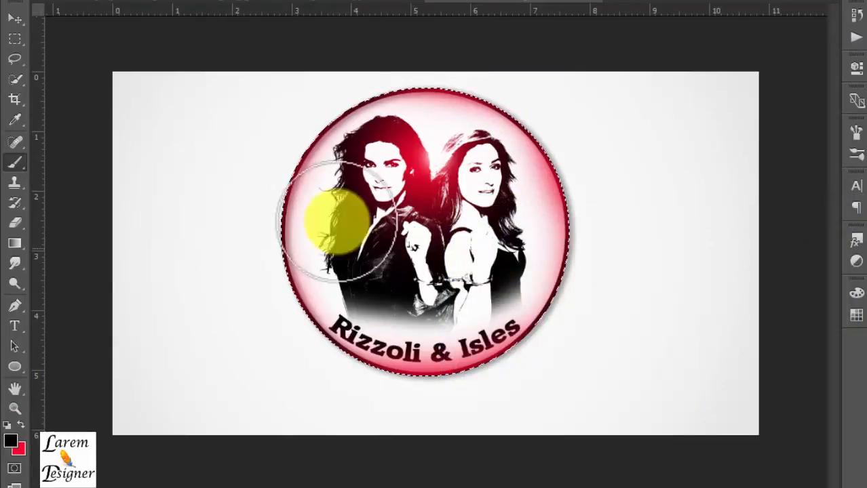
- Invert the circle selection and brush soft black shading around the area outside it
key("ctrl+shift+i")
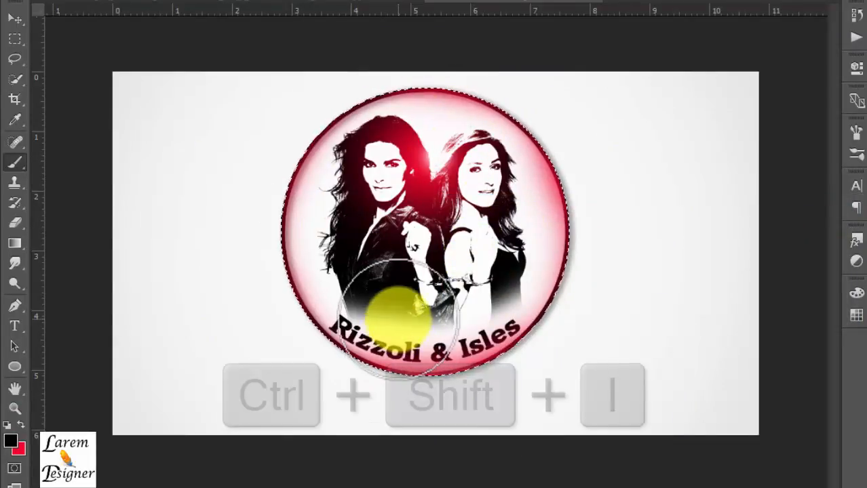
key("ctrl+shift+i")
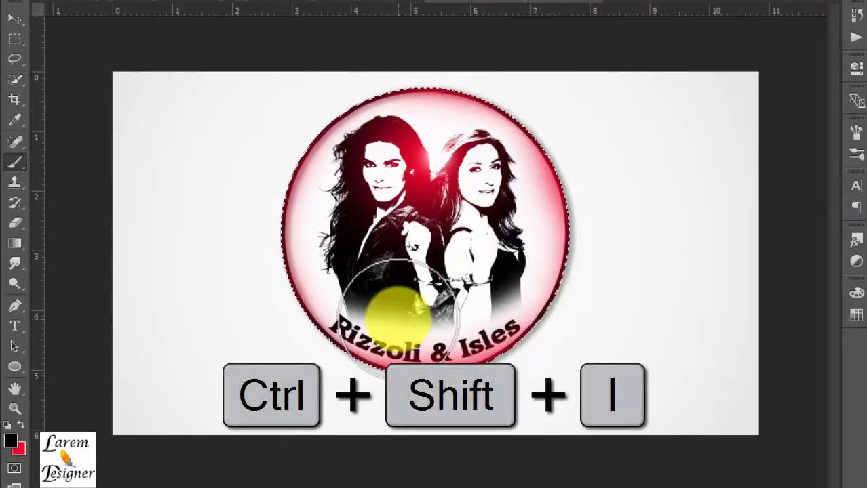
key("ctrl+shift+i")
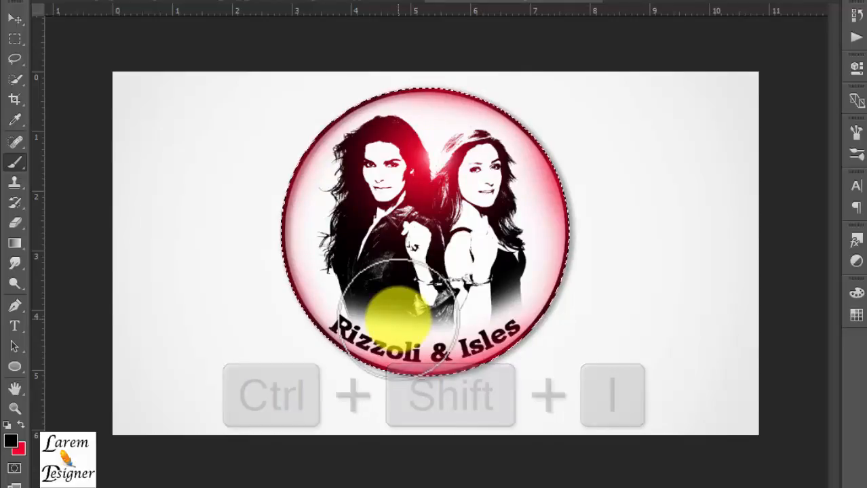
key("ctrl+shift+i")
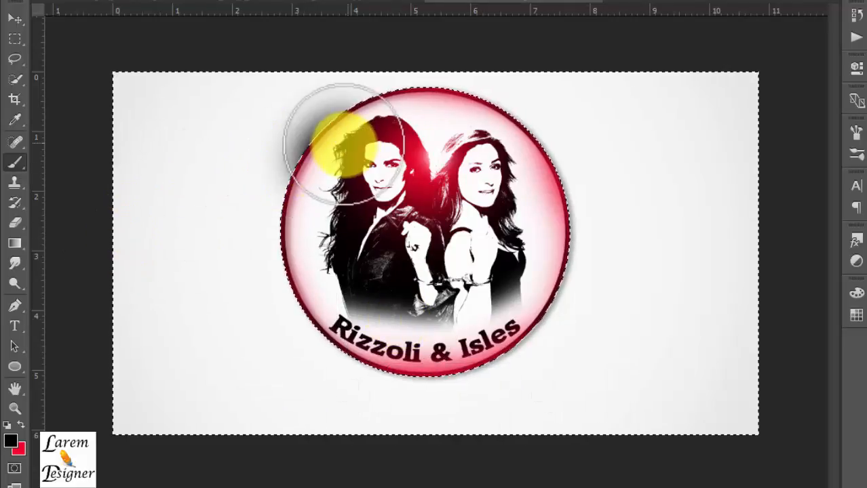
left_click_drag(346, 142, 489, 143)
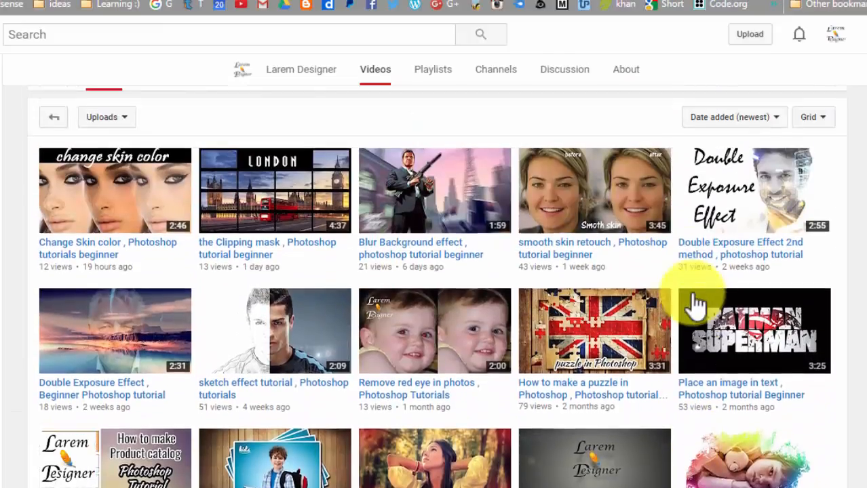
scroll("up", 3)
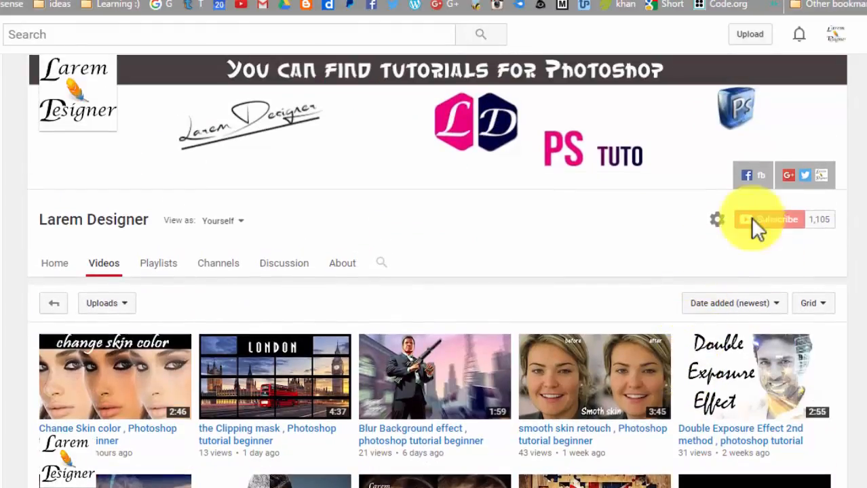